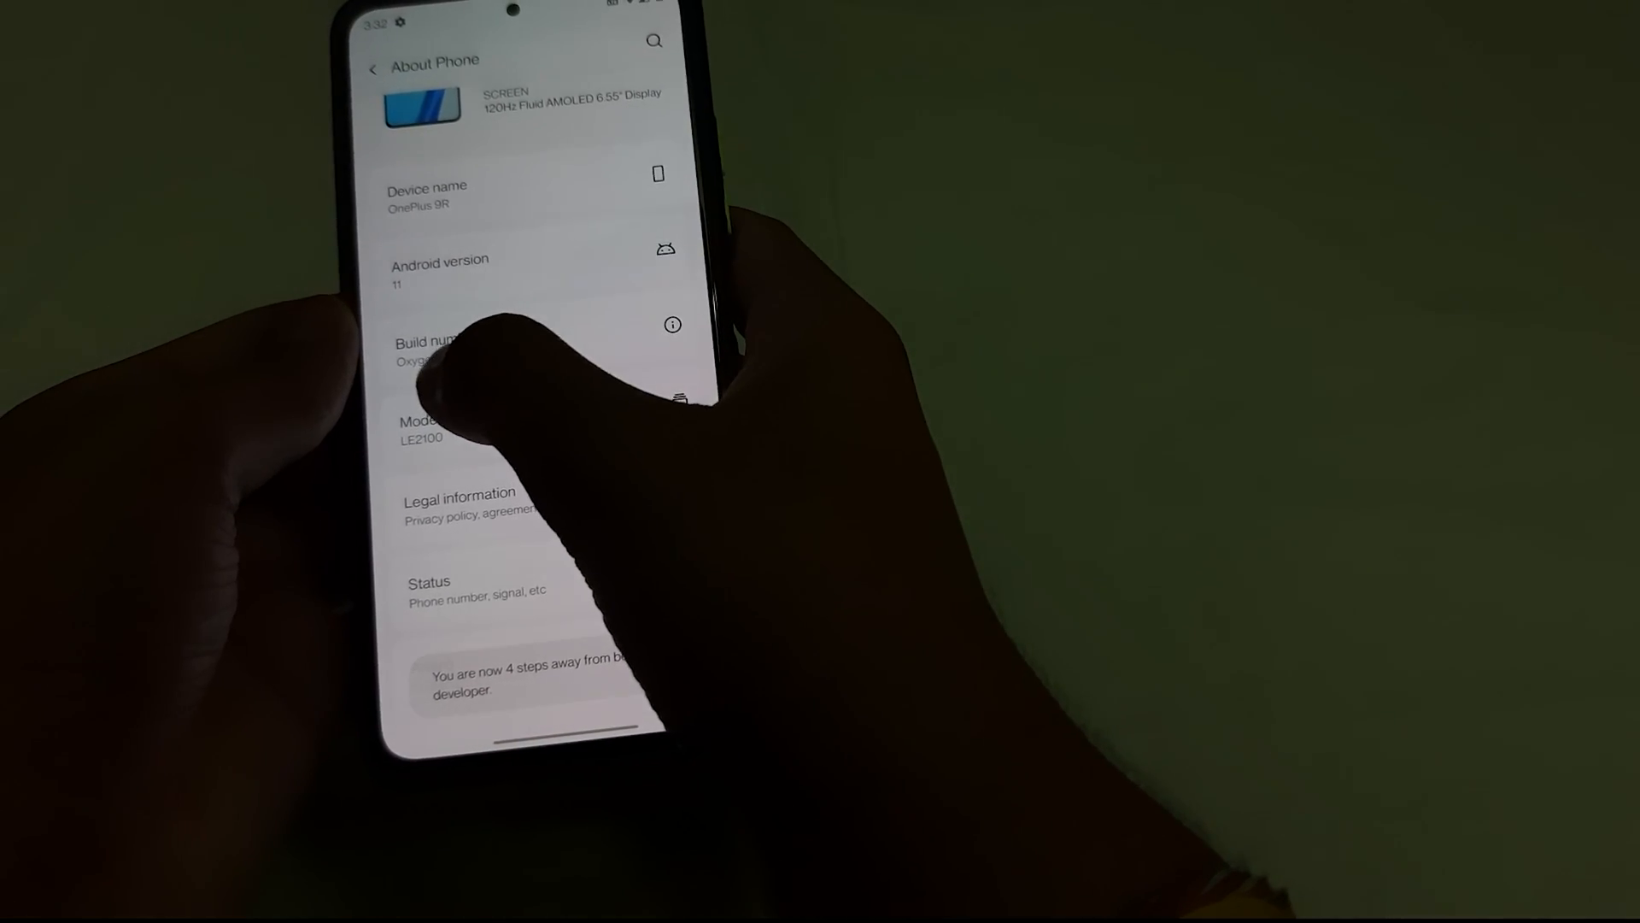
- Tap Build number once more so the Re-enter your PIN screen appears
{"action": "left_click", "coordinate": [424, 350]}
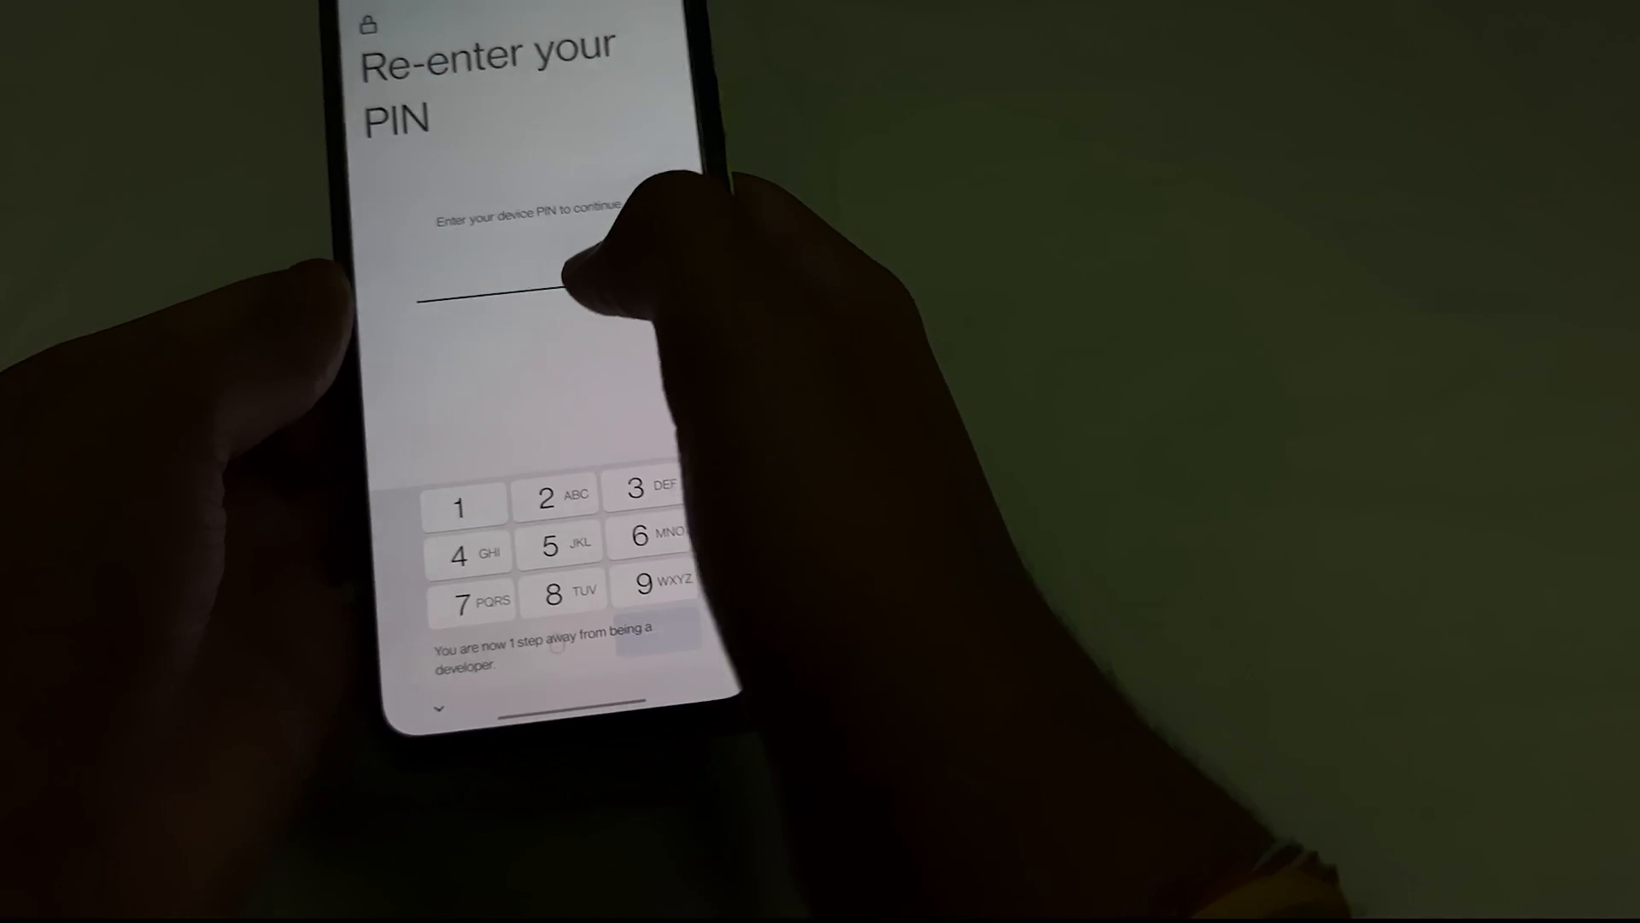